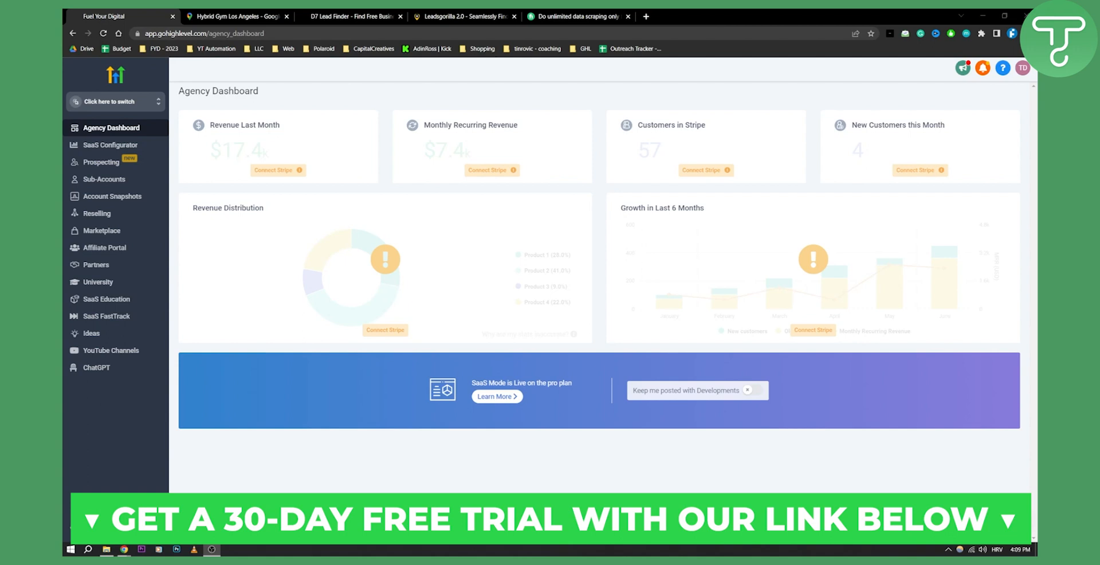
pyautogui.moveTo(685, 327)
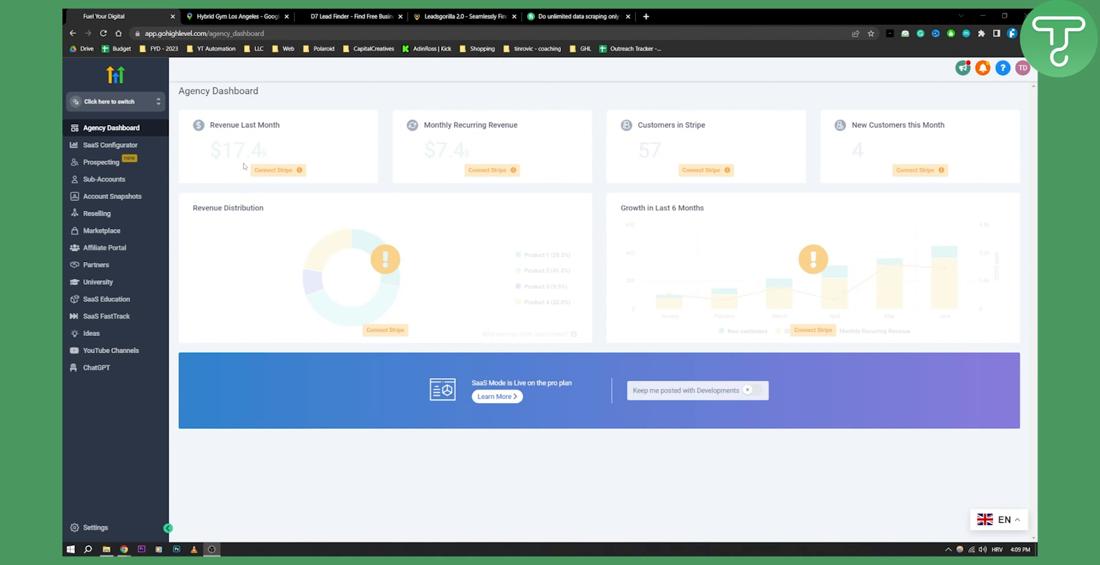
pyautogui.moveTo(263, 172)
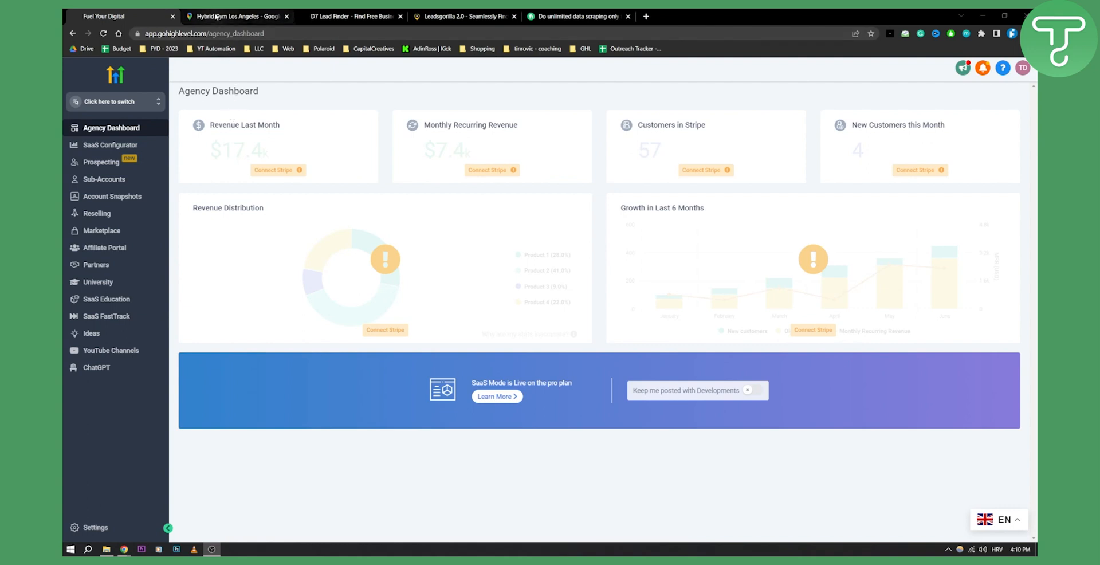
# Step: Browse further down the 'gym los angeles' results list in Google Maps to more gyms like John Reed Fitness
pyautogui.click(236, 16)
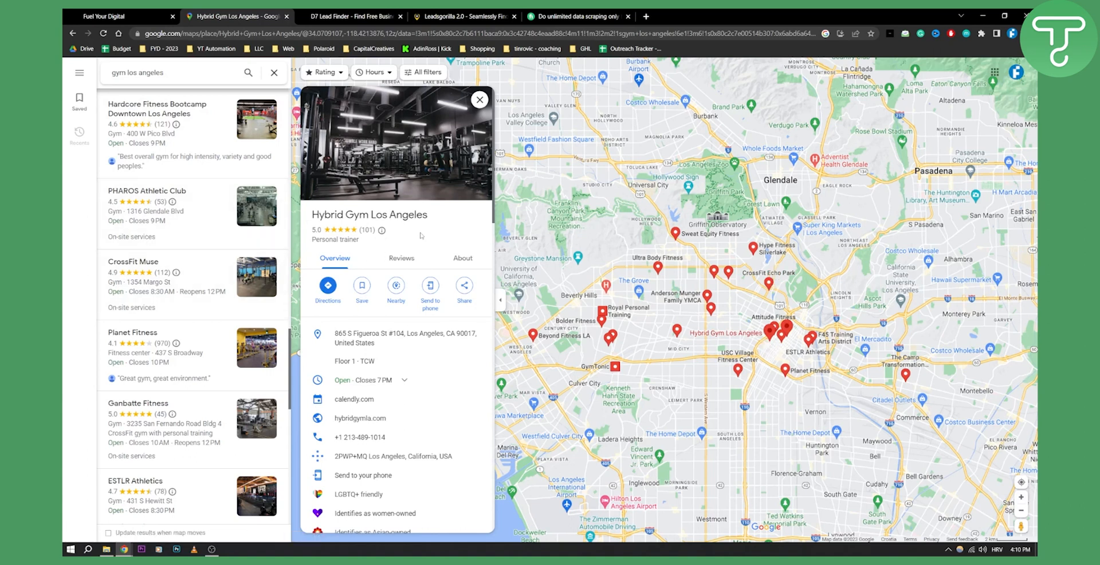
pyautogui.moveTo(220, 152)
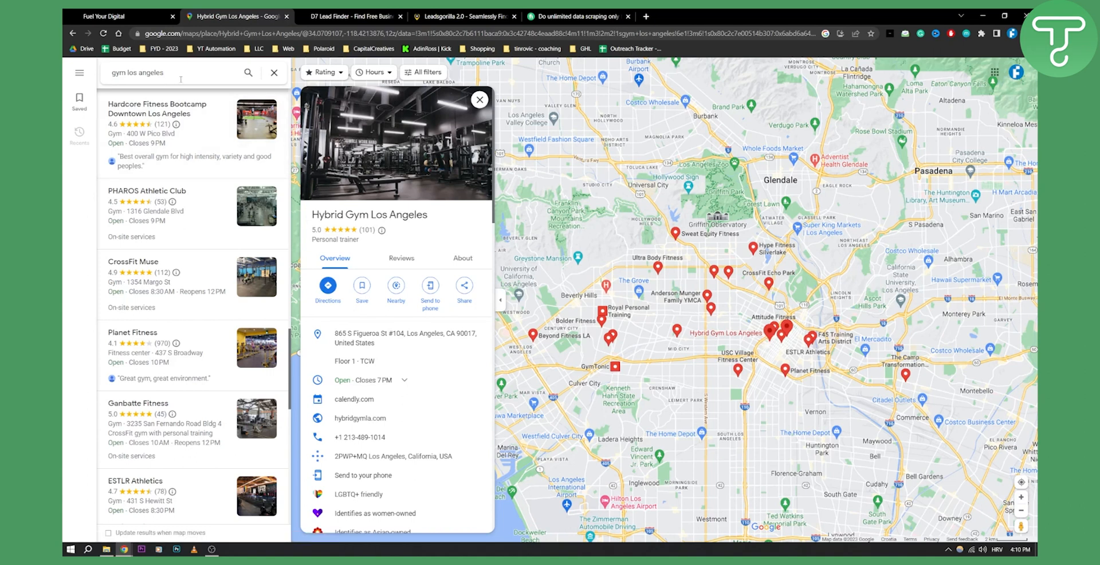
pyautogui.click(172, 72)
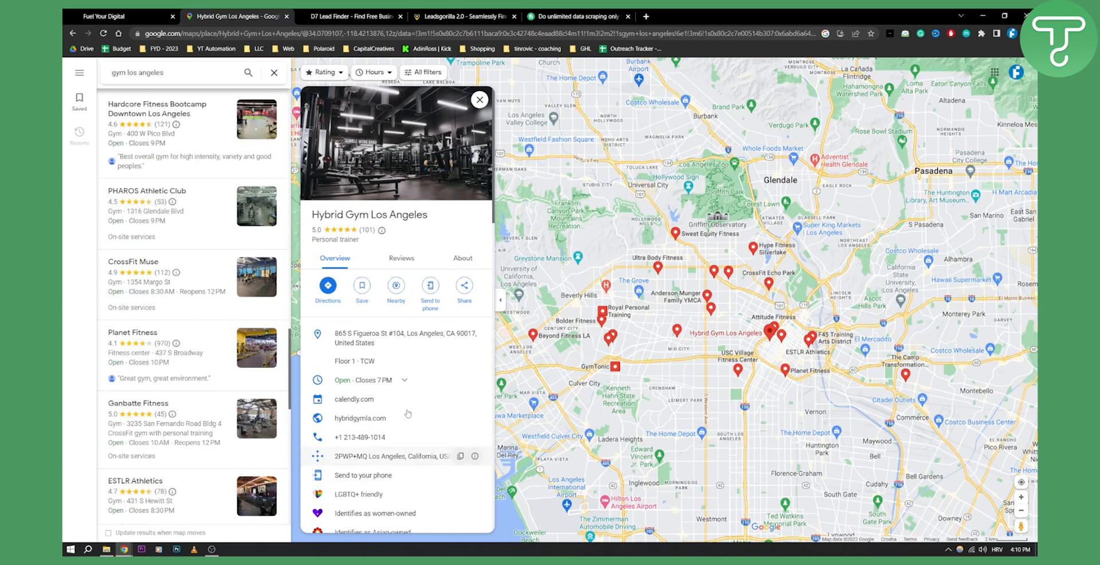
pyautogui.scroll(-3)
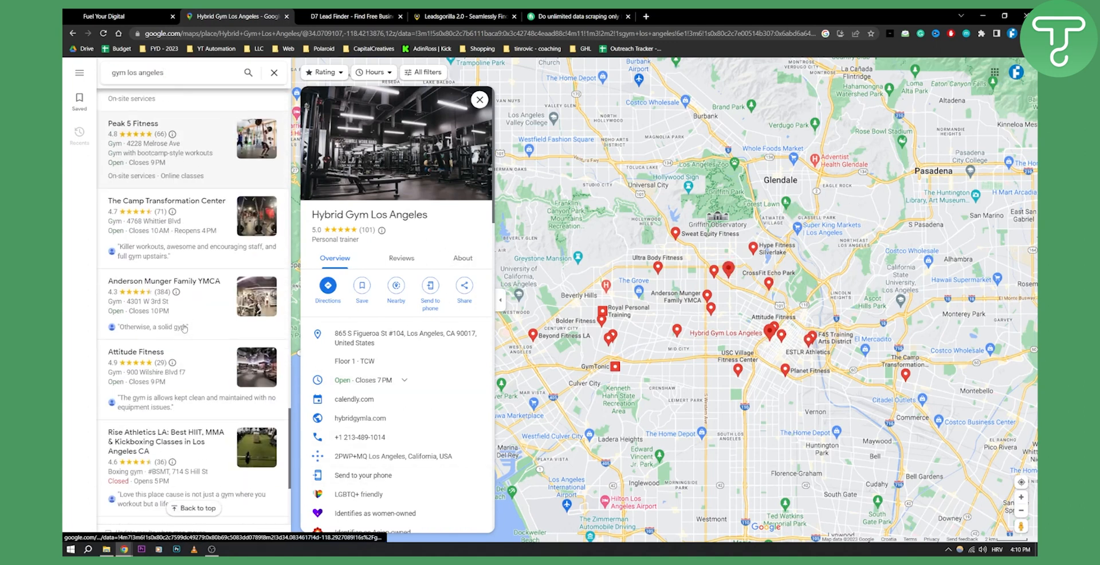
pyautogui.scroll(-3)
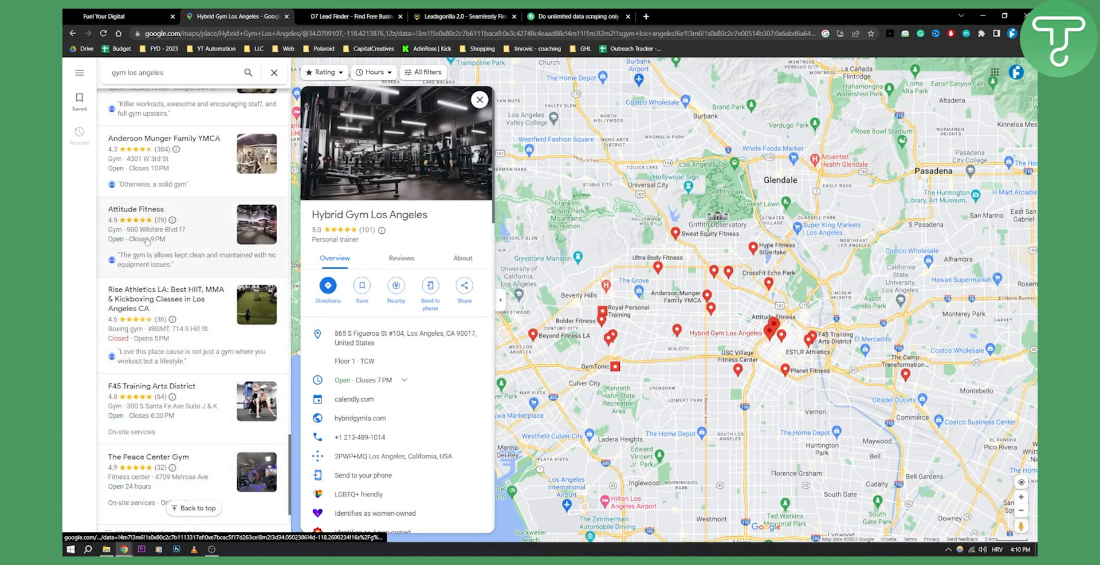
pyautogui.scroll(-3)
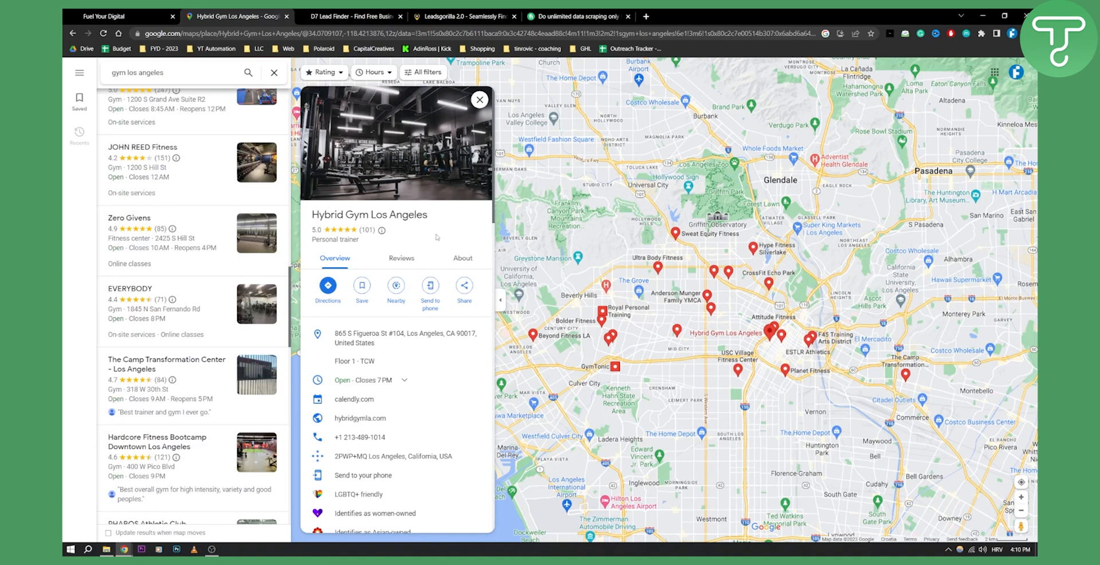
pyautogui.moveTo(456, 238)
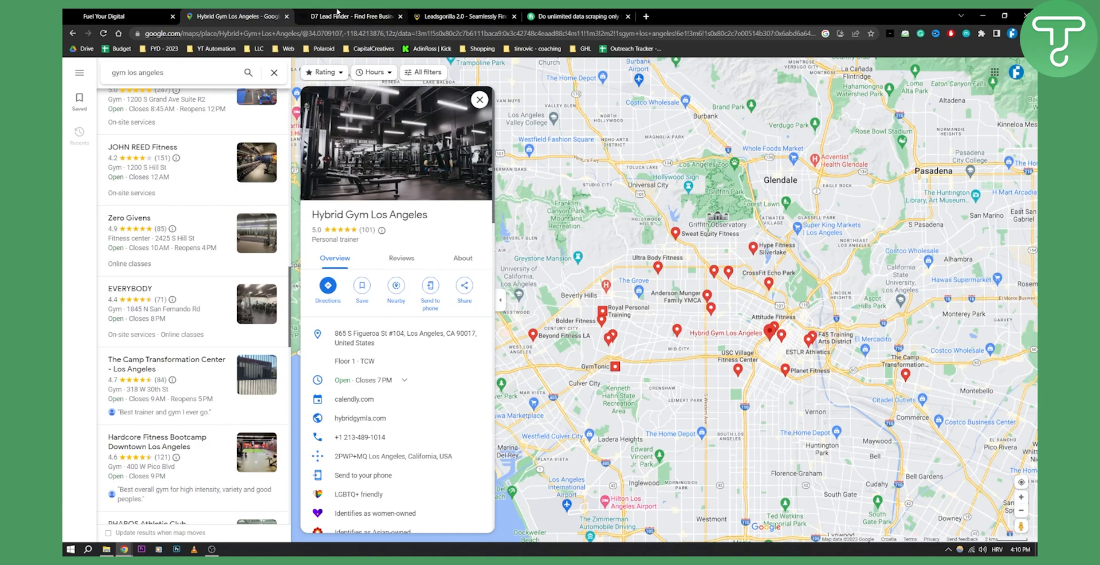
# Step: Look over the D7 Lead Finder home page, with a quick glance back at the Google Maps results
pyautogui.click(355, 16)
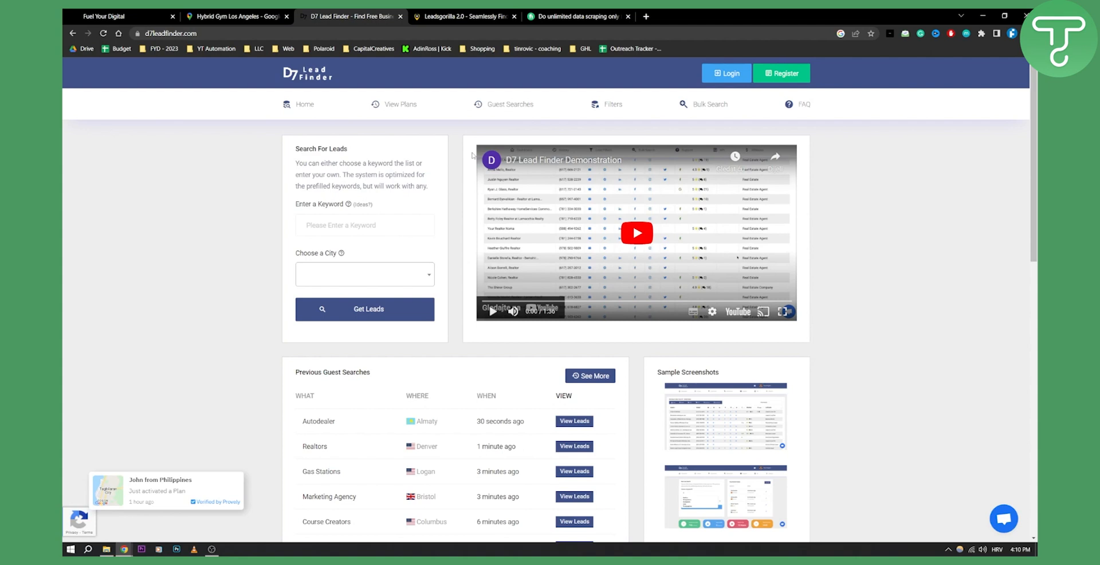
pyautogui.moveTo(475, 150)
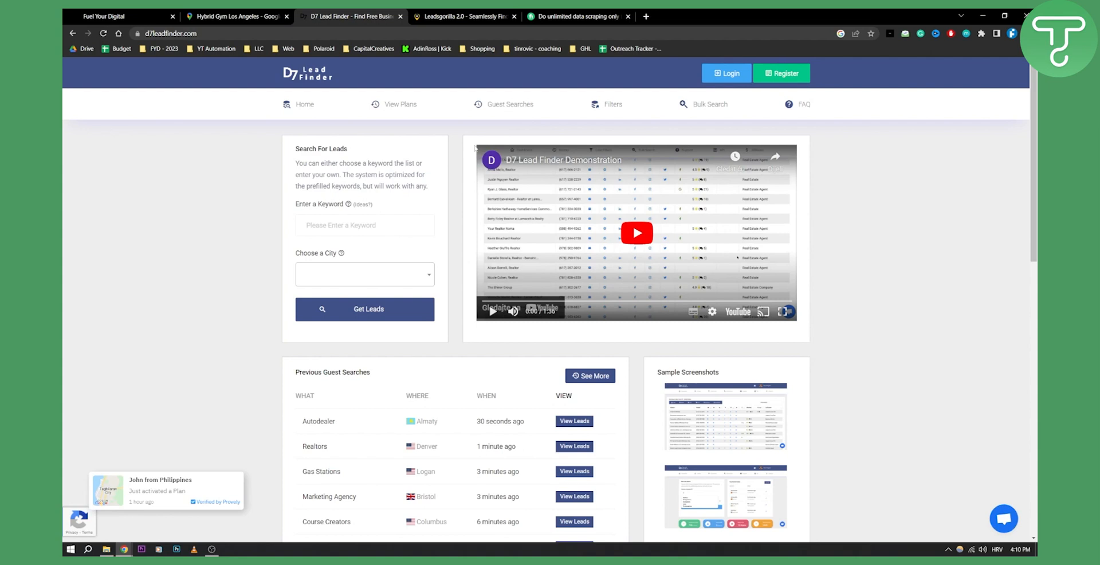
pyautogui.click(365, 274)
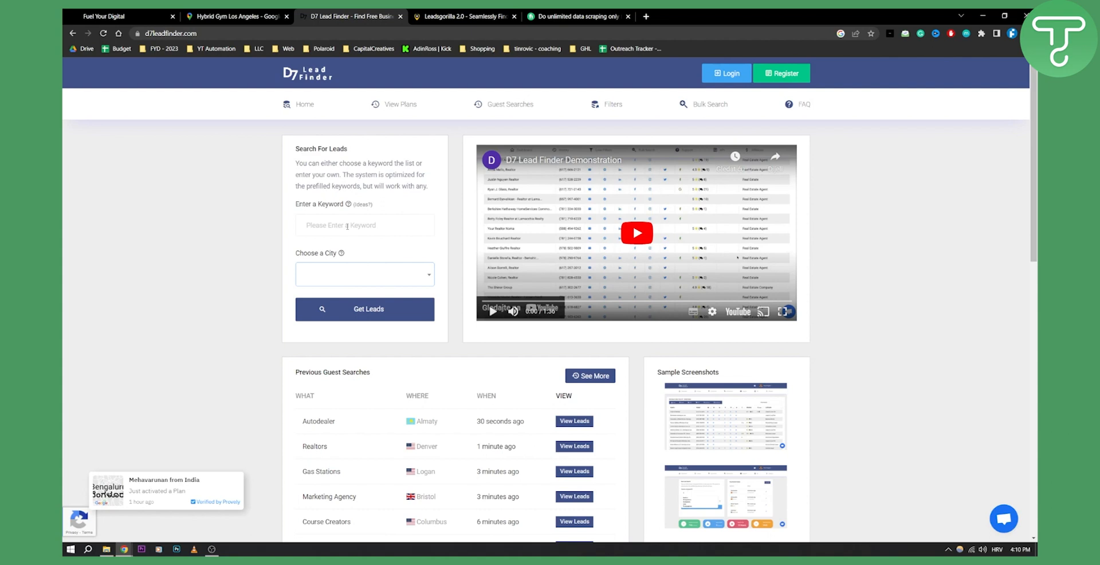
pyautogui.scroll(-3)
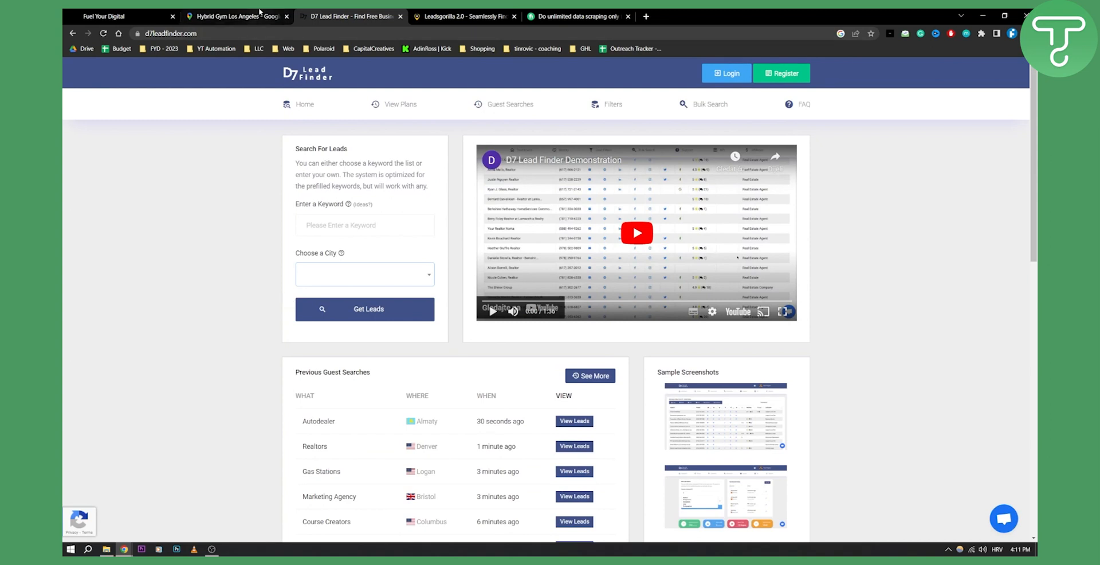
pyautogui.click(236, 17)
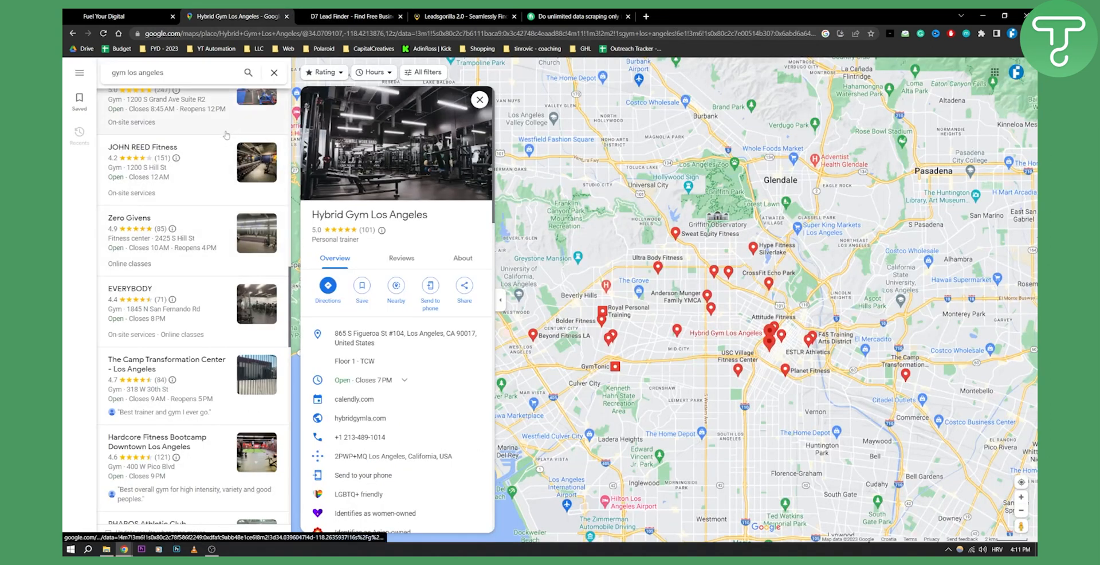
pyautogui.click(353, 16)
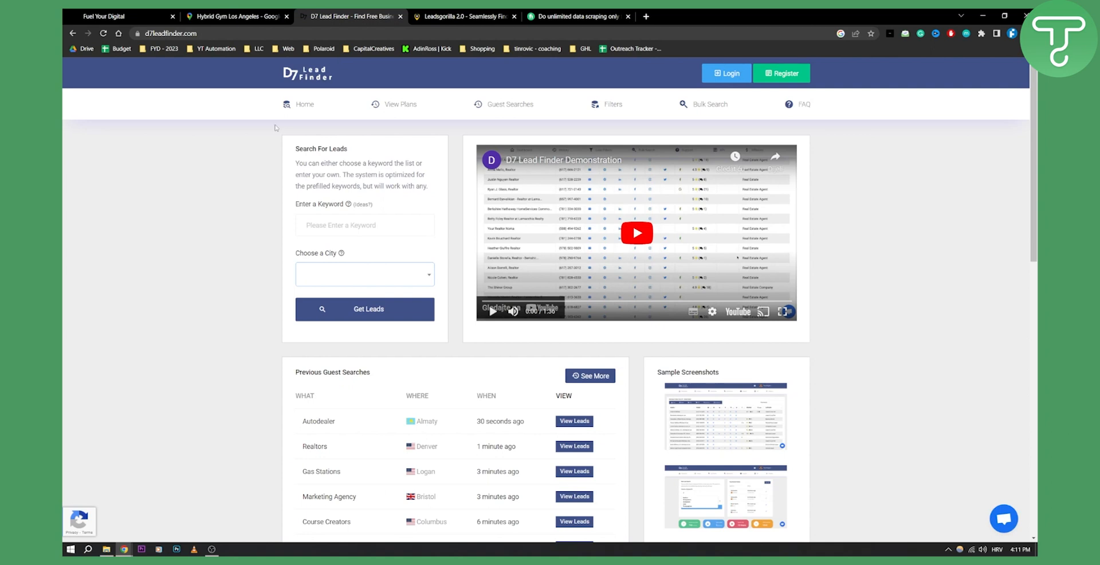
# Step: Play and pause the D7 Lead Finder demo video, then bring up the GoHighLevel agency dashboard
pyautogui.click(637, 233)
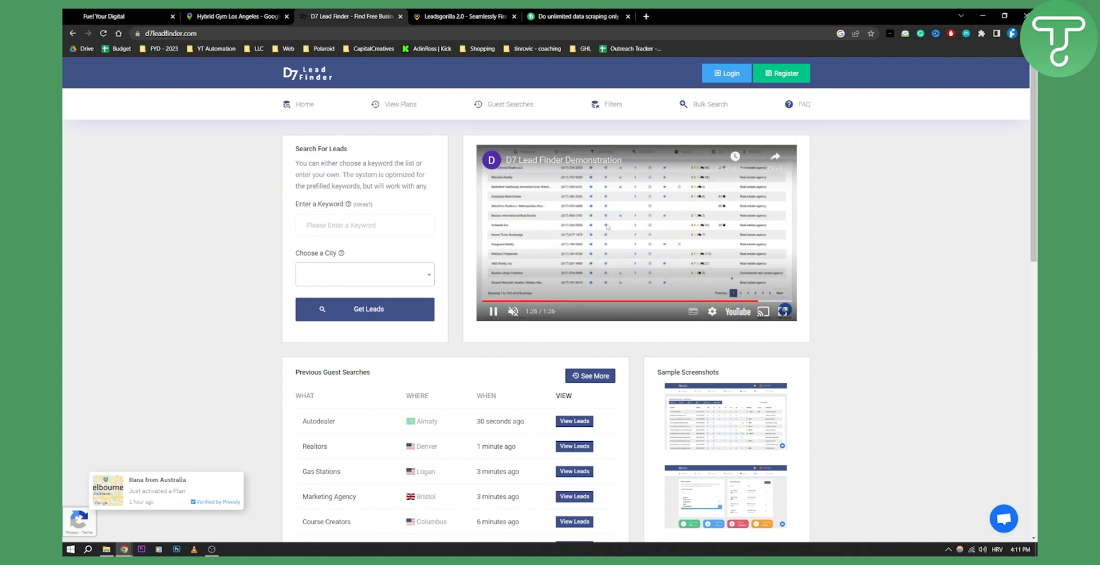
pyautogui.click(492, 311)
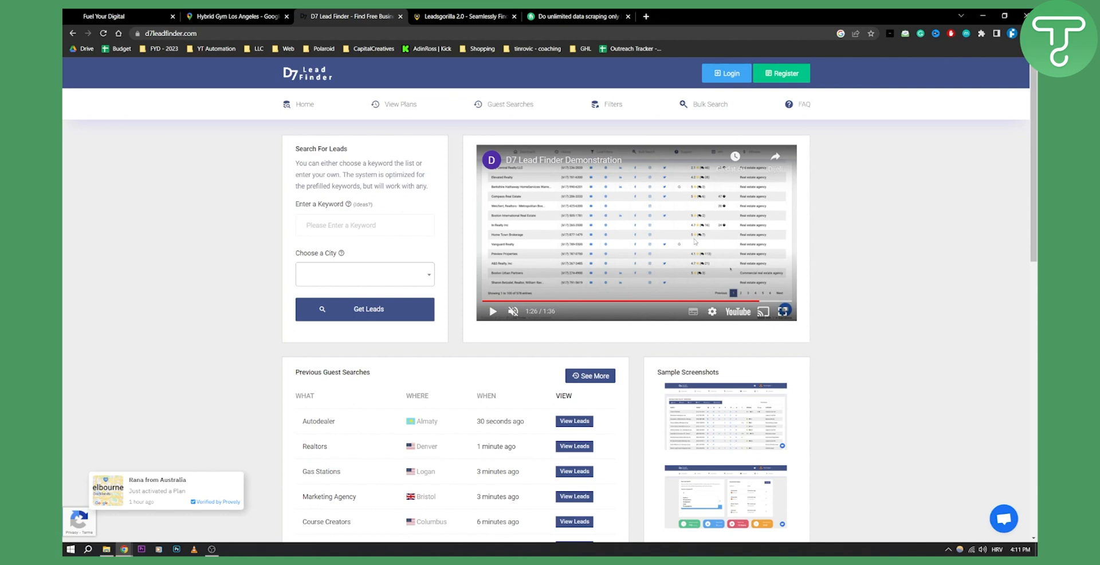
pyautogui.click(112, 16)
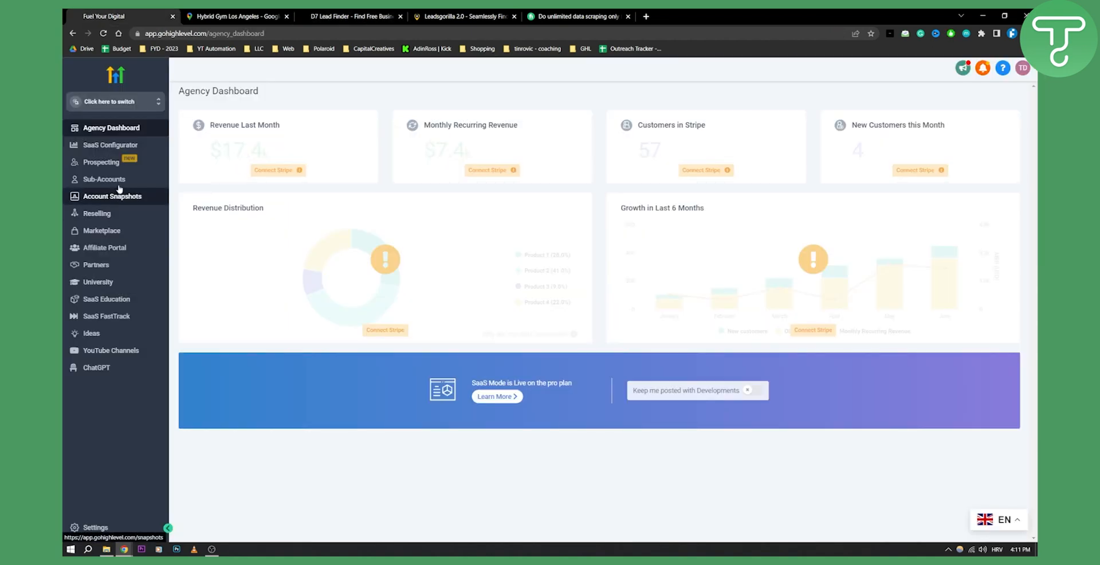
# Step: Enter the Gold's Gym sub-account and view its Opportunities pipeline board
pyautogui.click(114, 102)
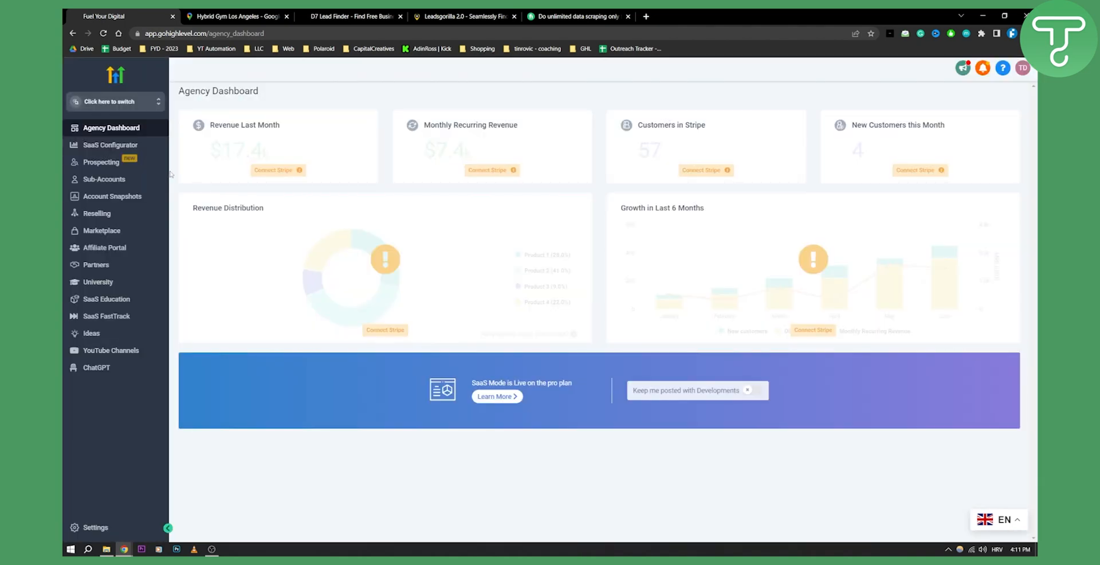
pyautogui.click(114, 102)
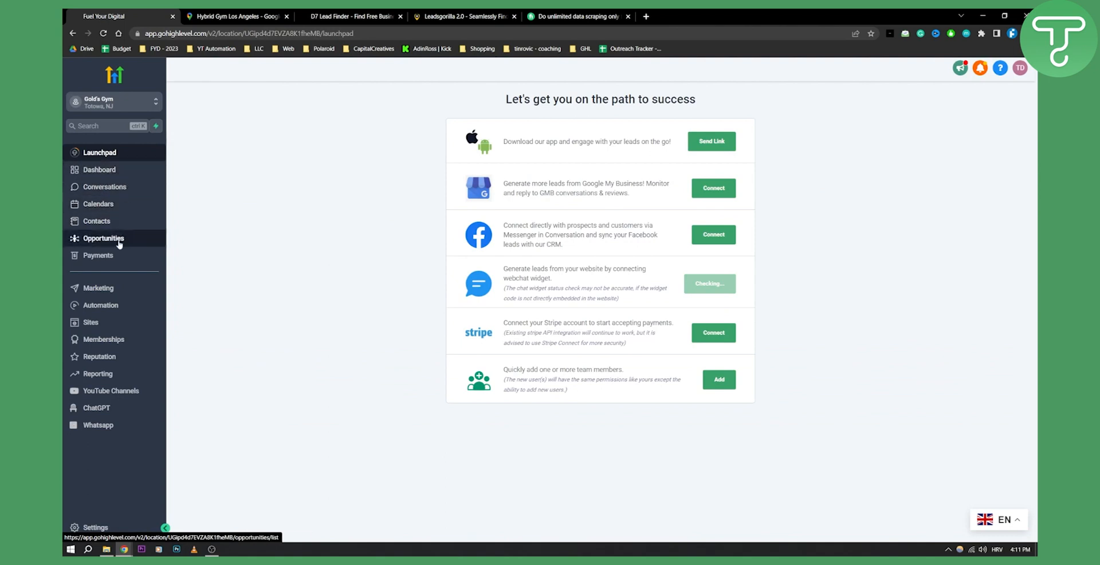
pyautogui.click(103, 238)
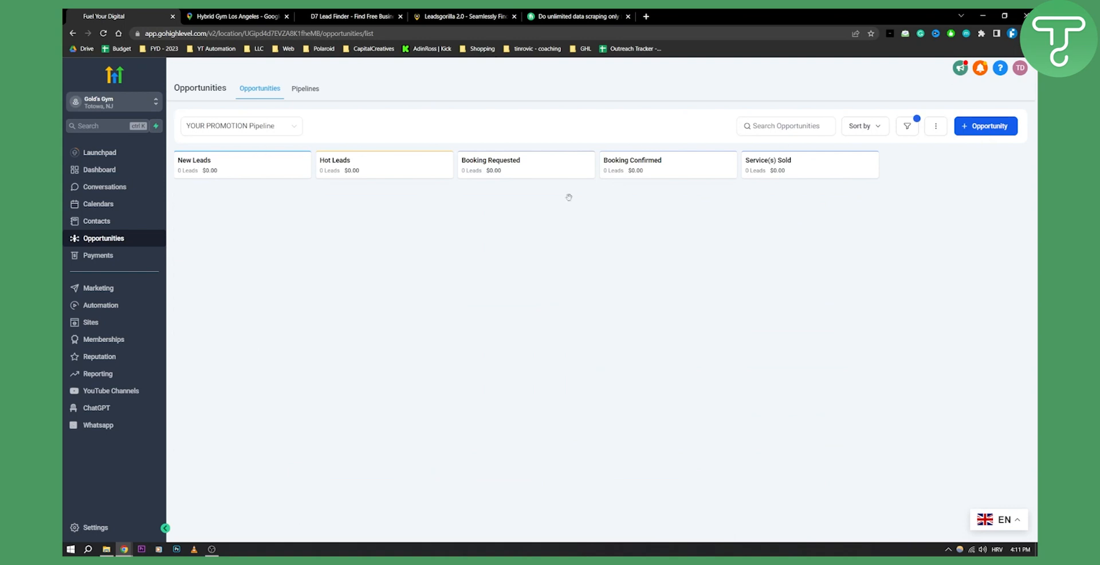
# Step: Show the sub-account's Contacts list with six records, dismissing the Add Contact form and hovering Import Contacts
pyautogui.click(96, 221)
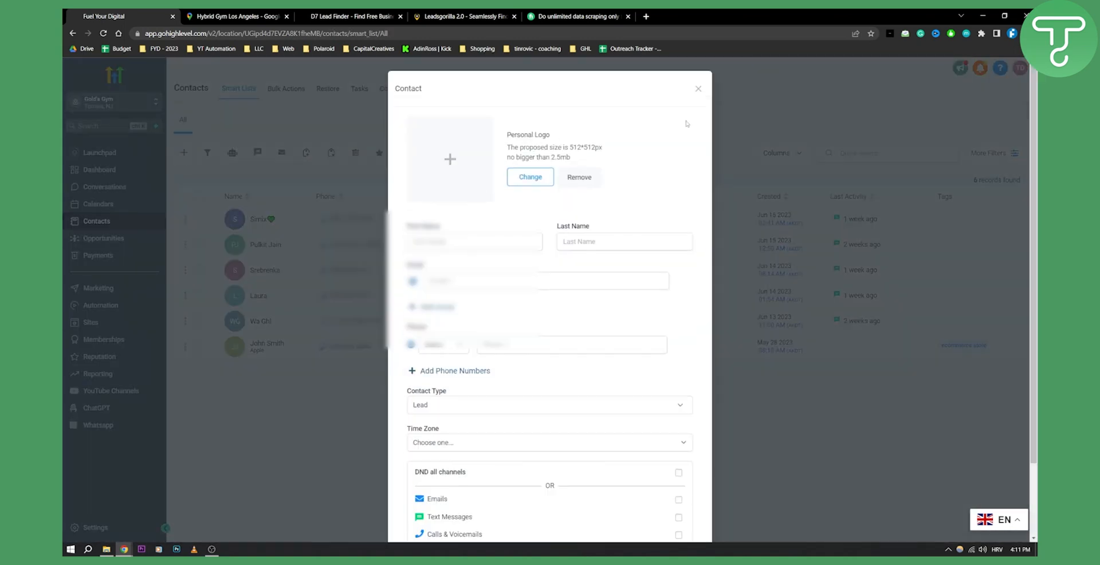
pyautogui.click(699, 88)
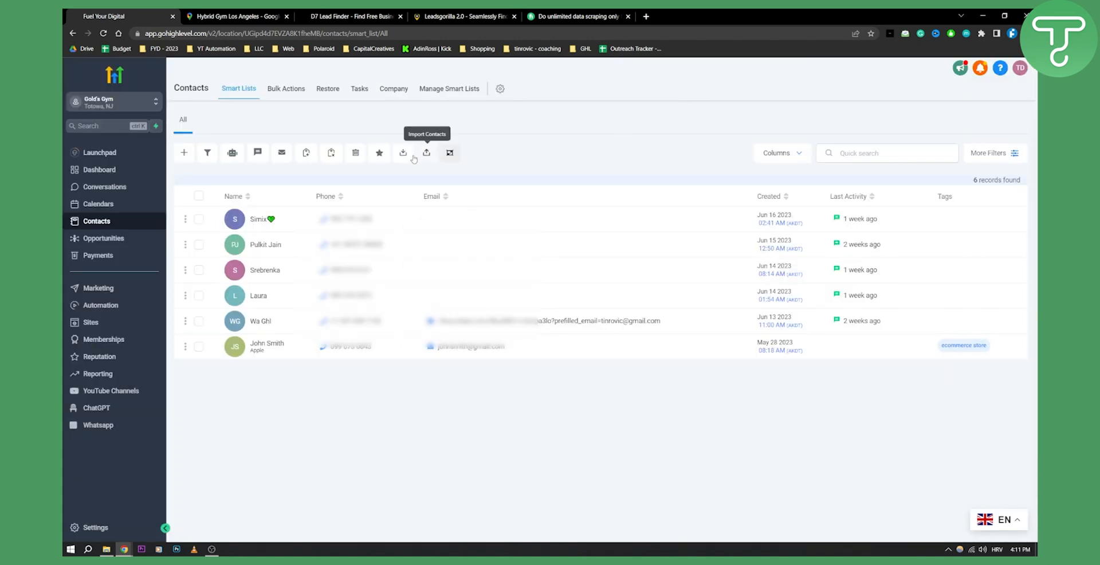
pyautogui.click(427, 153)
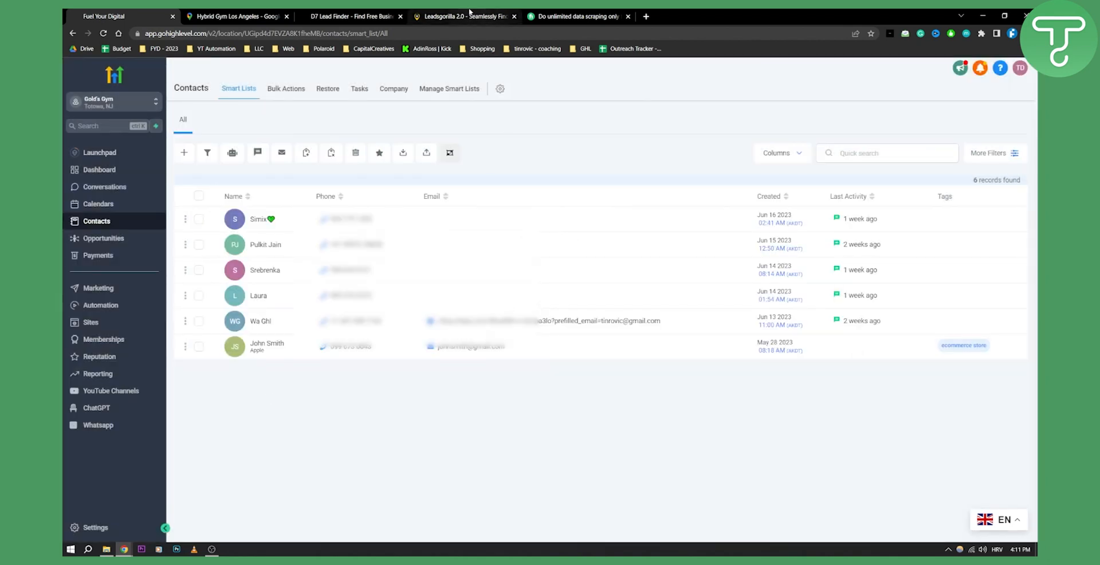
# Step: Browse the Leads Gorilla landing page to its pricing, then bring up the Fiverr LinkedIn Sales Navigator scraping gig
pyautogui.click(467, 16)
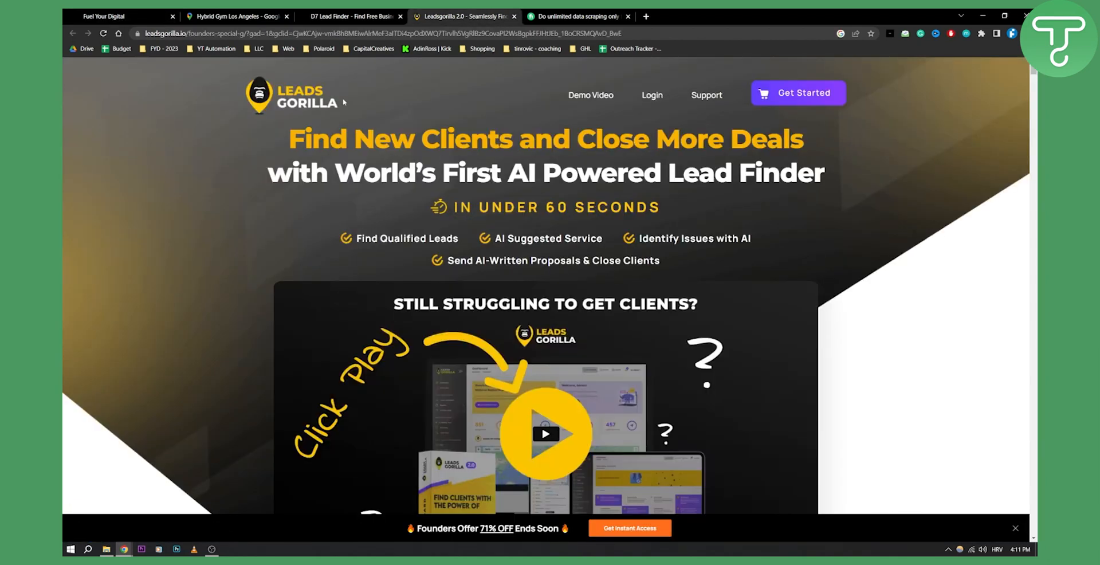
pyautogui.moveTo(417, 114)
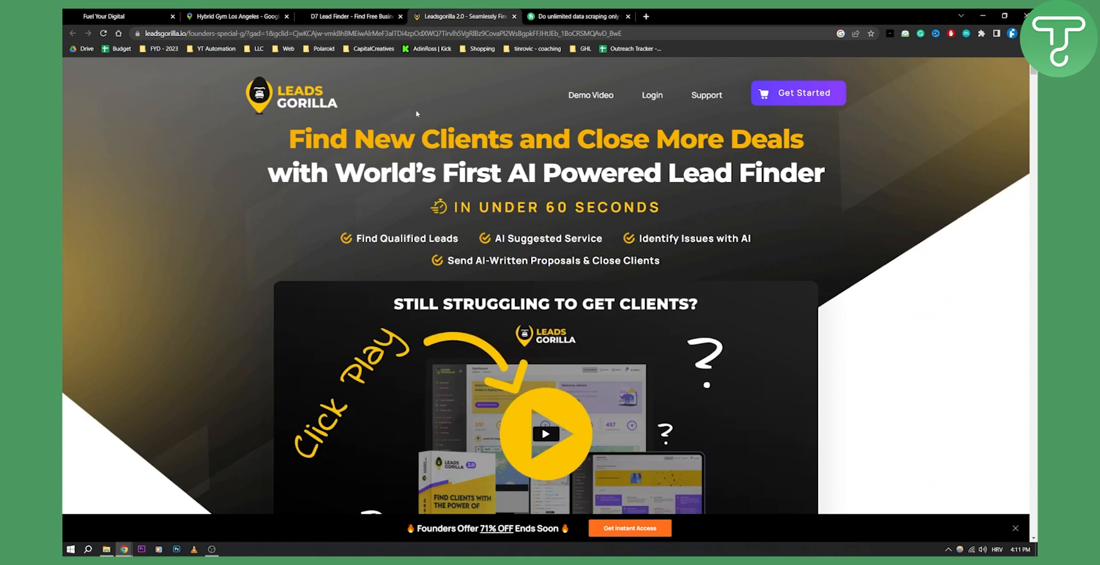
pyautogui.scroll(-3)
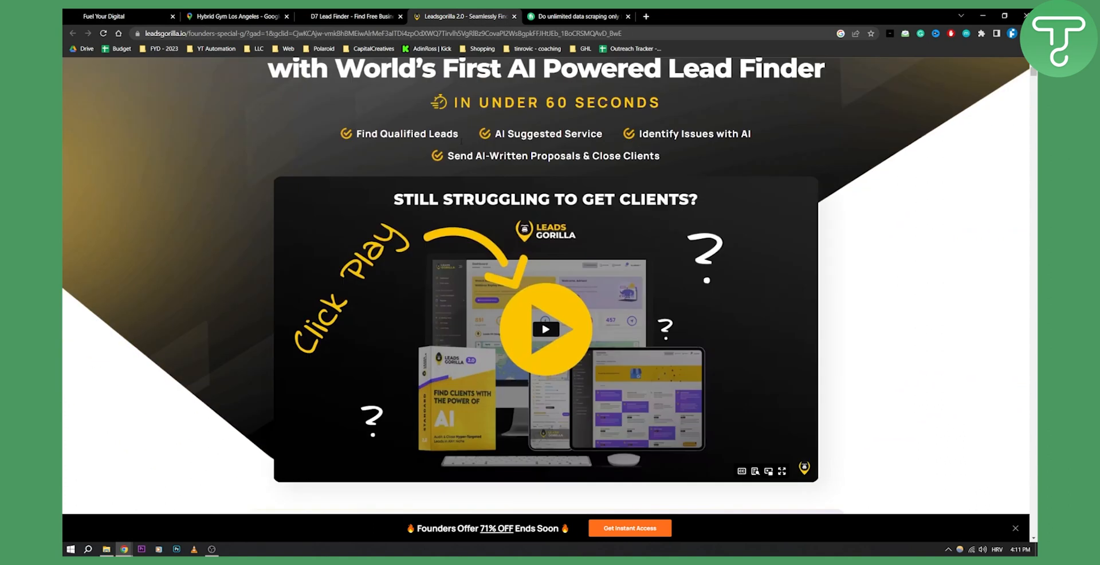
pyautogui.click(353, 16)
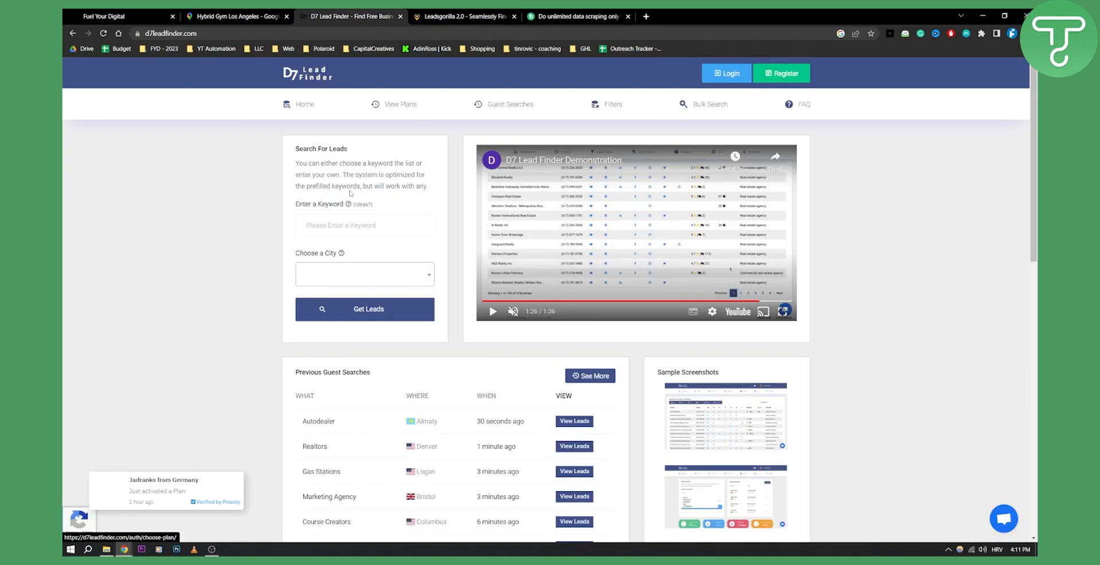
pyautogui.click(460, 16)
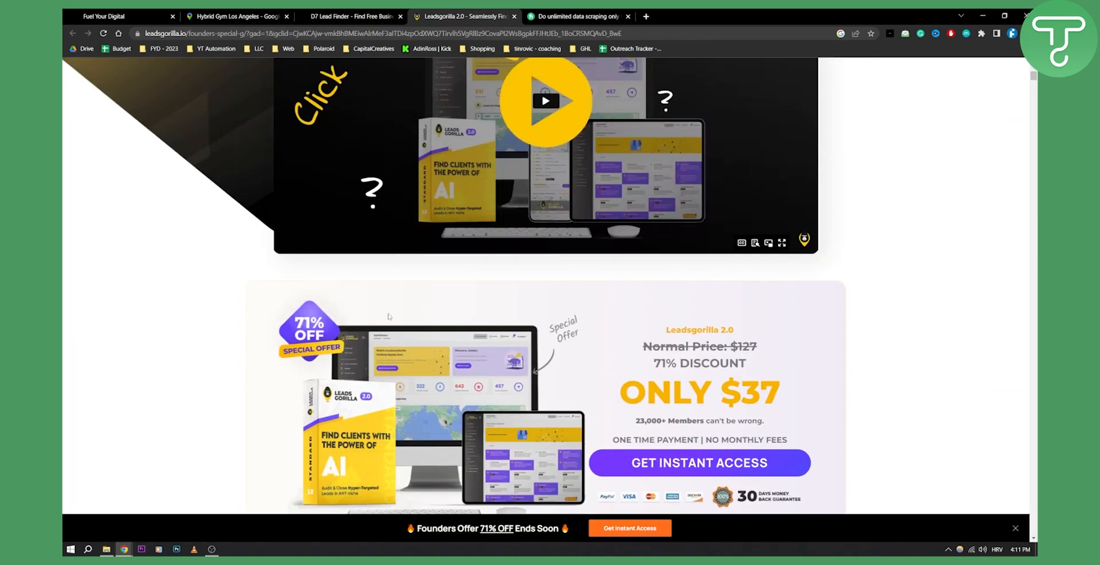
pyautogui.scroll(3)
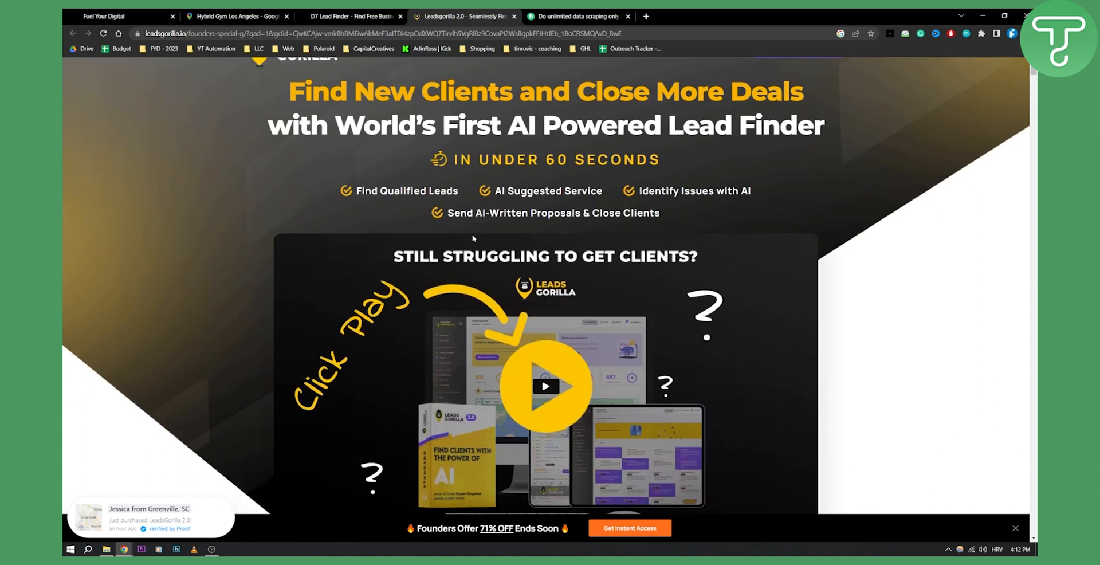
pyautogui.scroll(3)
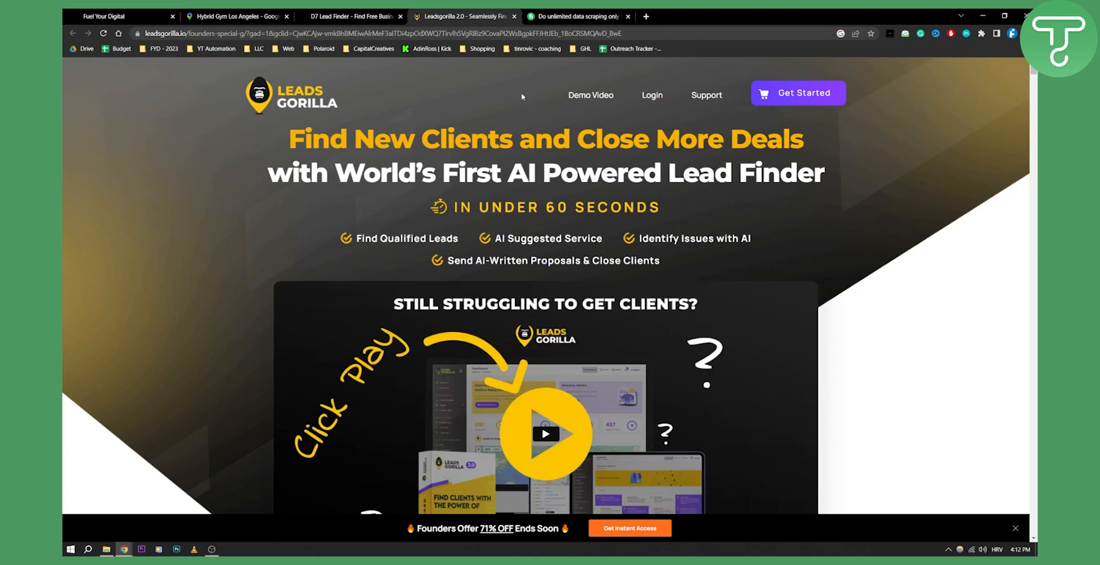
pyautogui.click(581, 16)
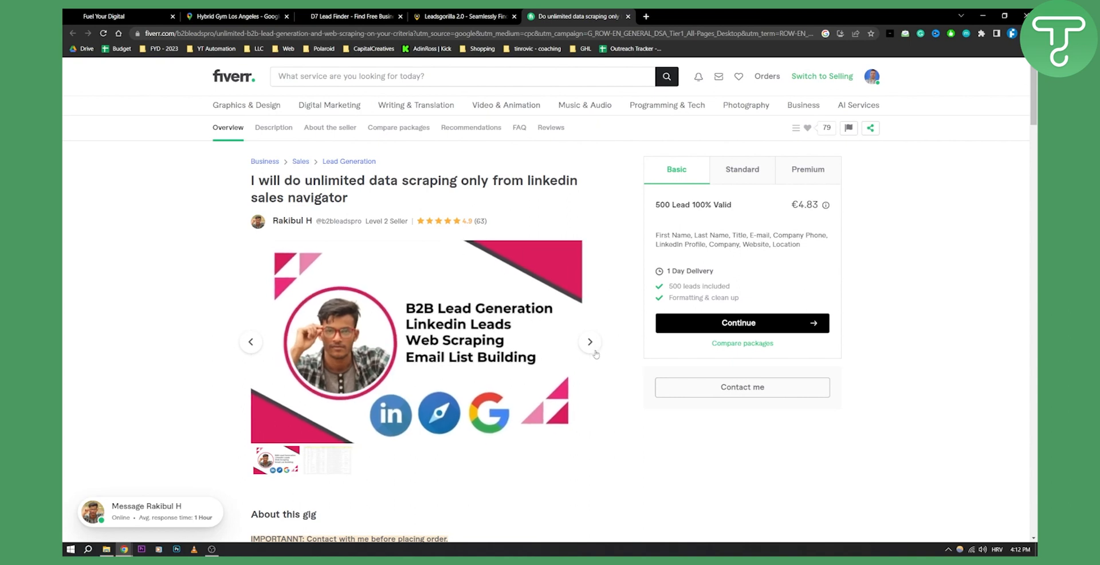
# Step: Show the gig's next gallery image, a sample spreadsheet of scraped leads with names, emails and LinkedIn profiles
pyautogui.click(590, 341)
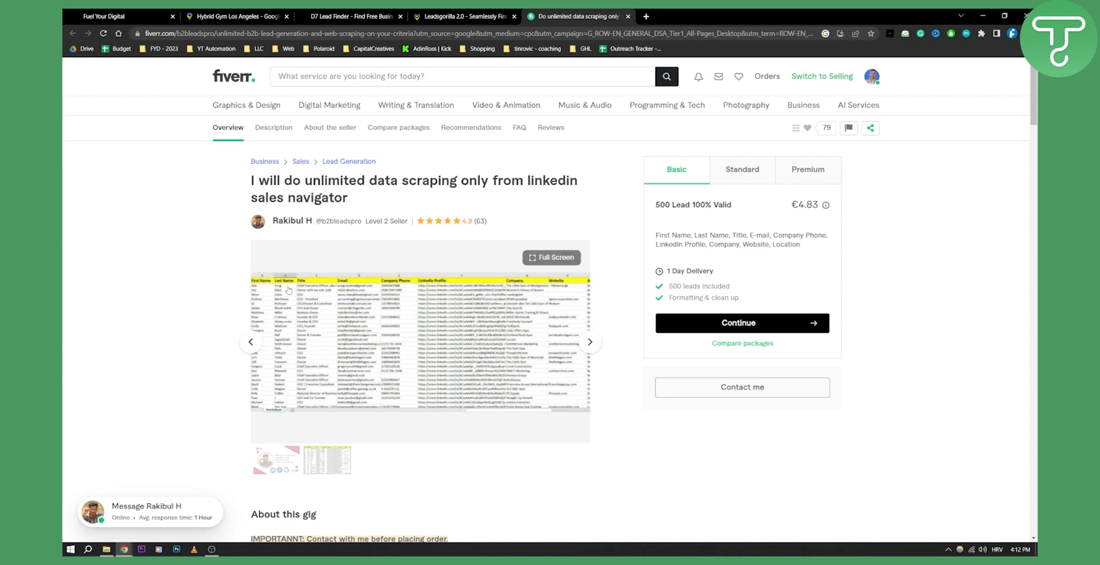
pyautogui.click(115, 16)
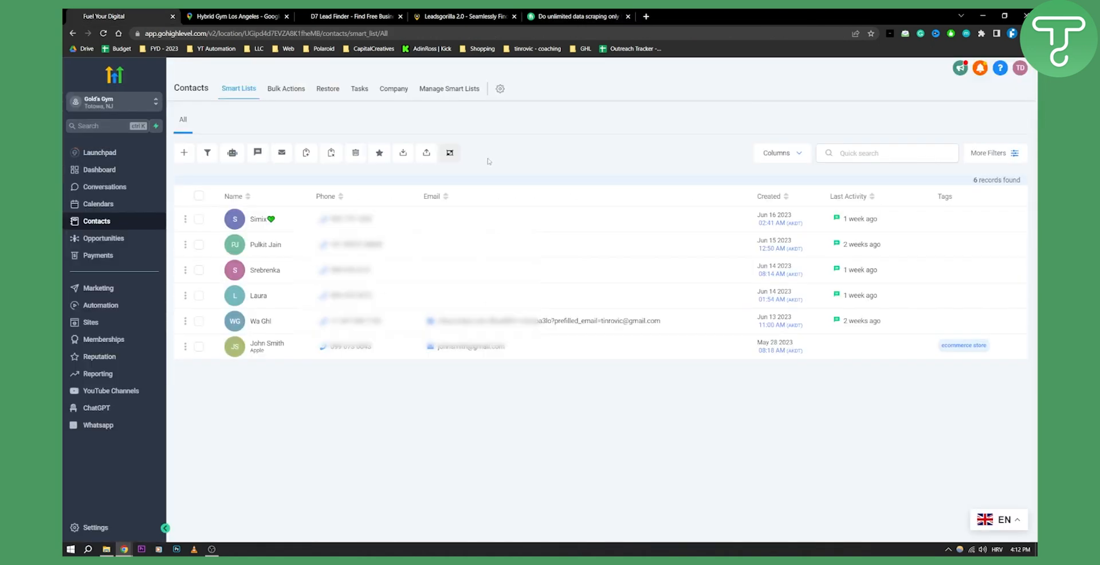
pyautogui.click(582, 16)
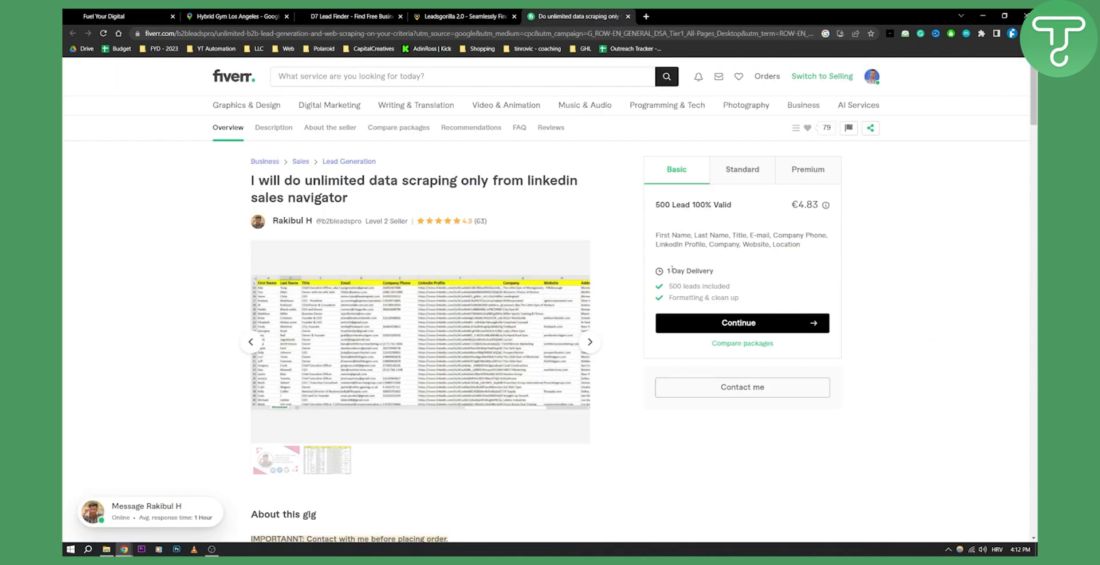